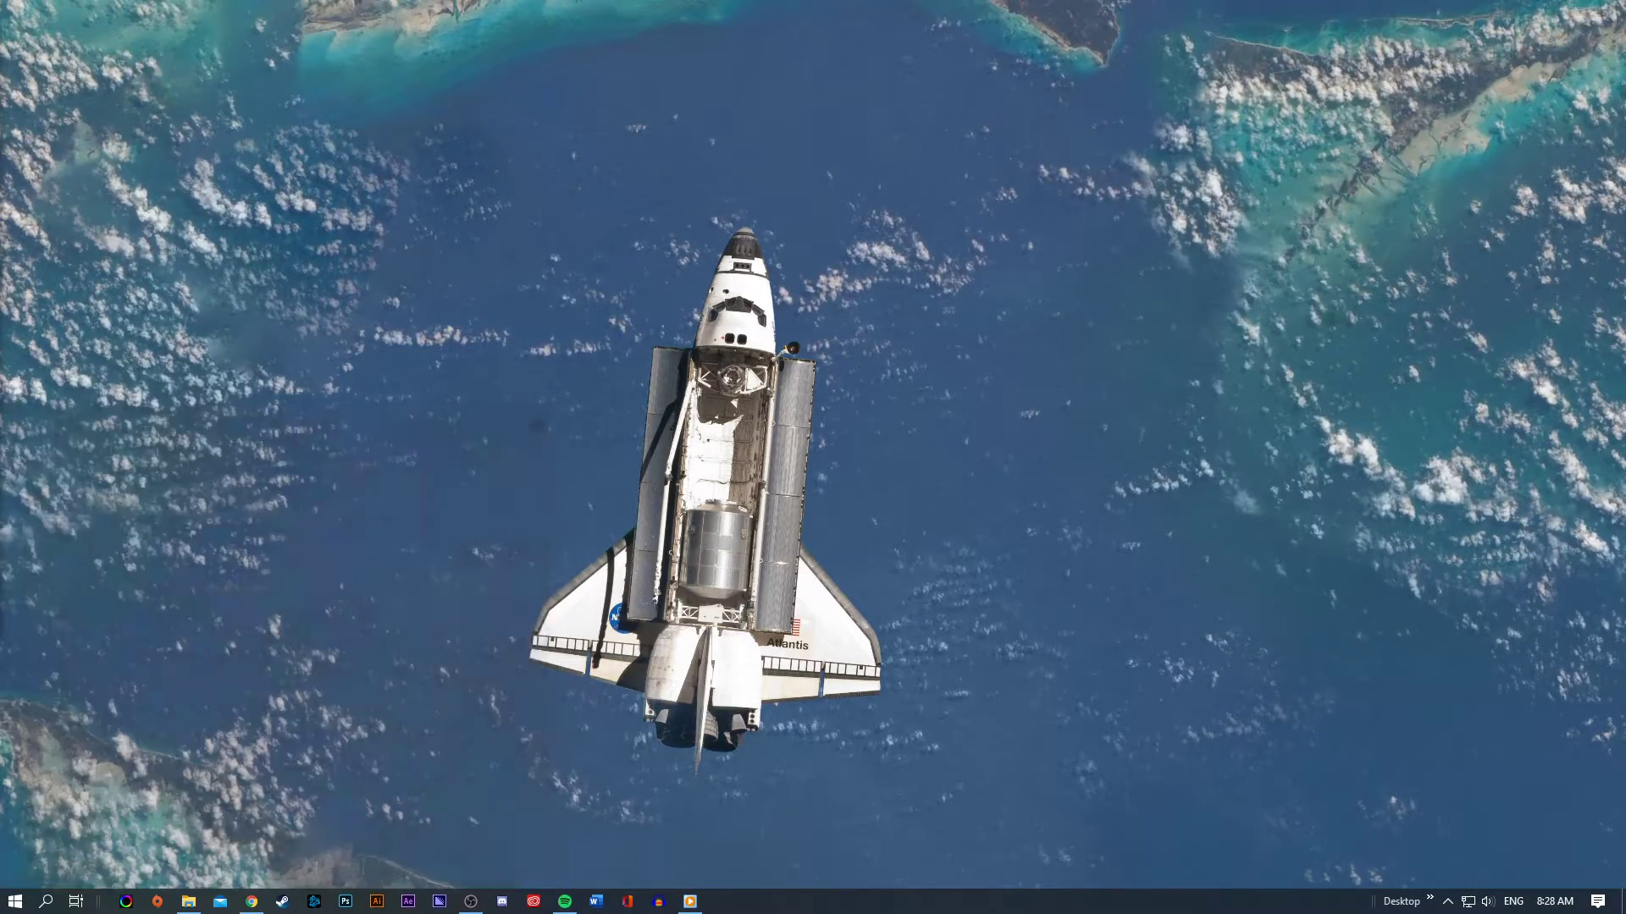
Step: Search Windows for 'update' to find the Windows Update settings
{"action": "type", "text": "update"}
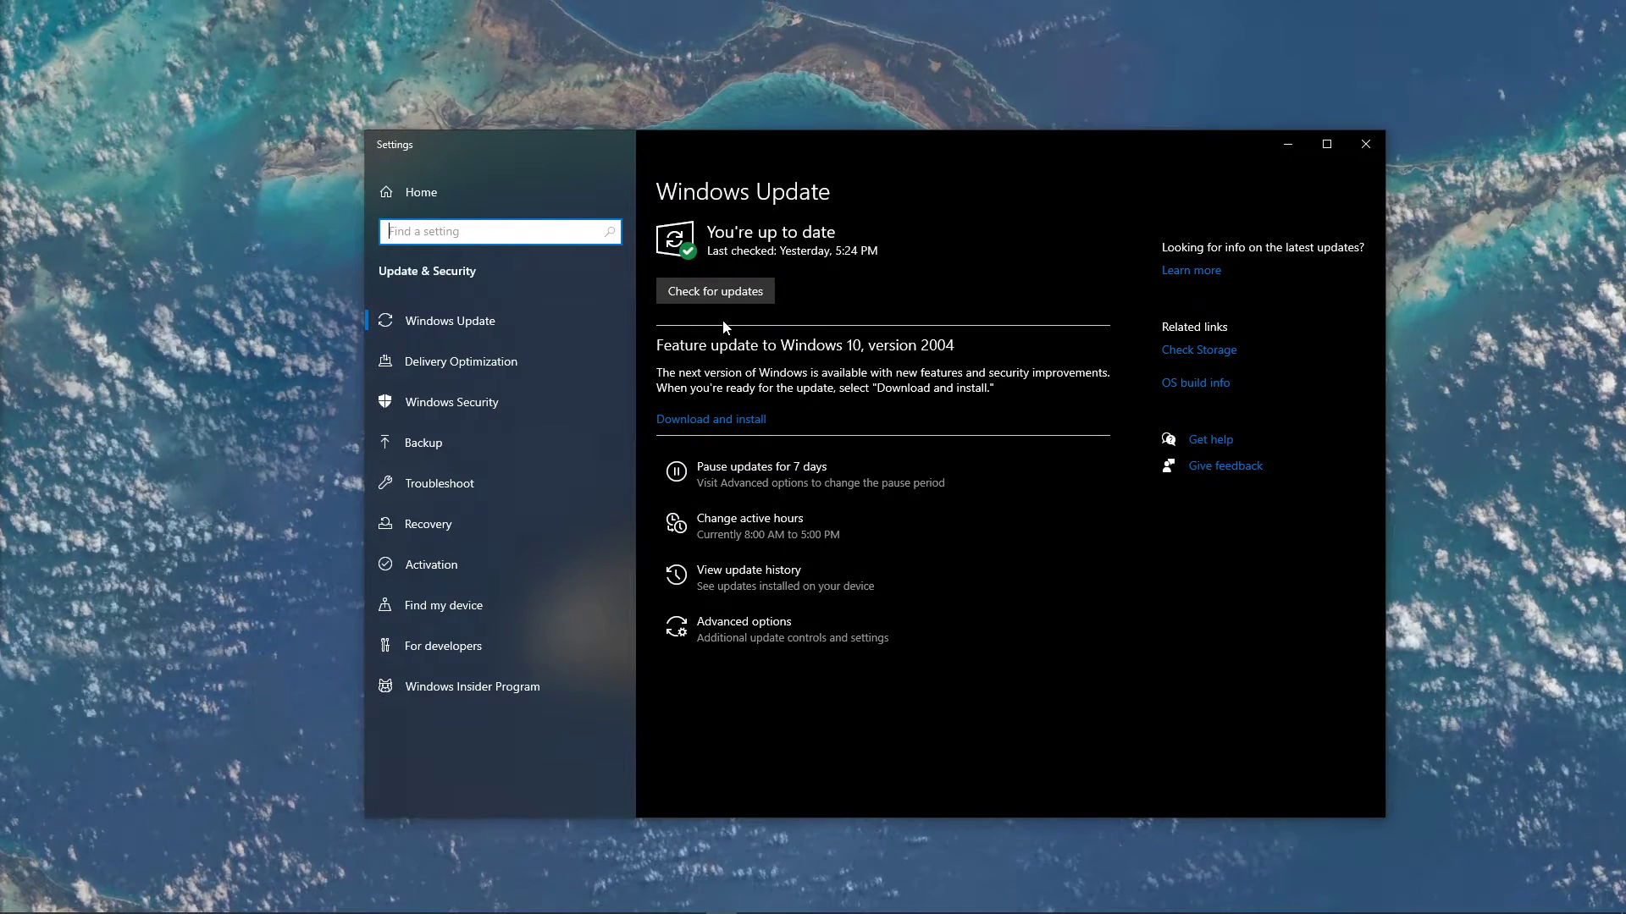
{"action": "mouse_move", "coordinate": [699, 428]}
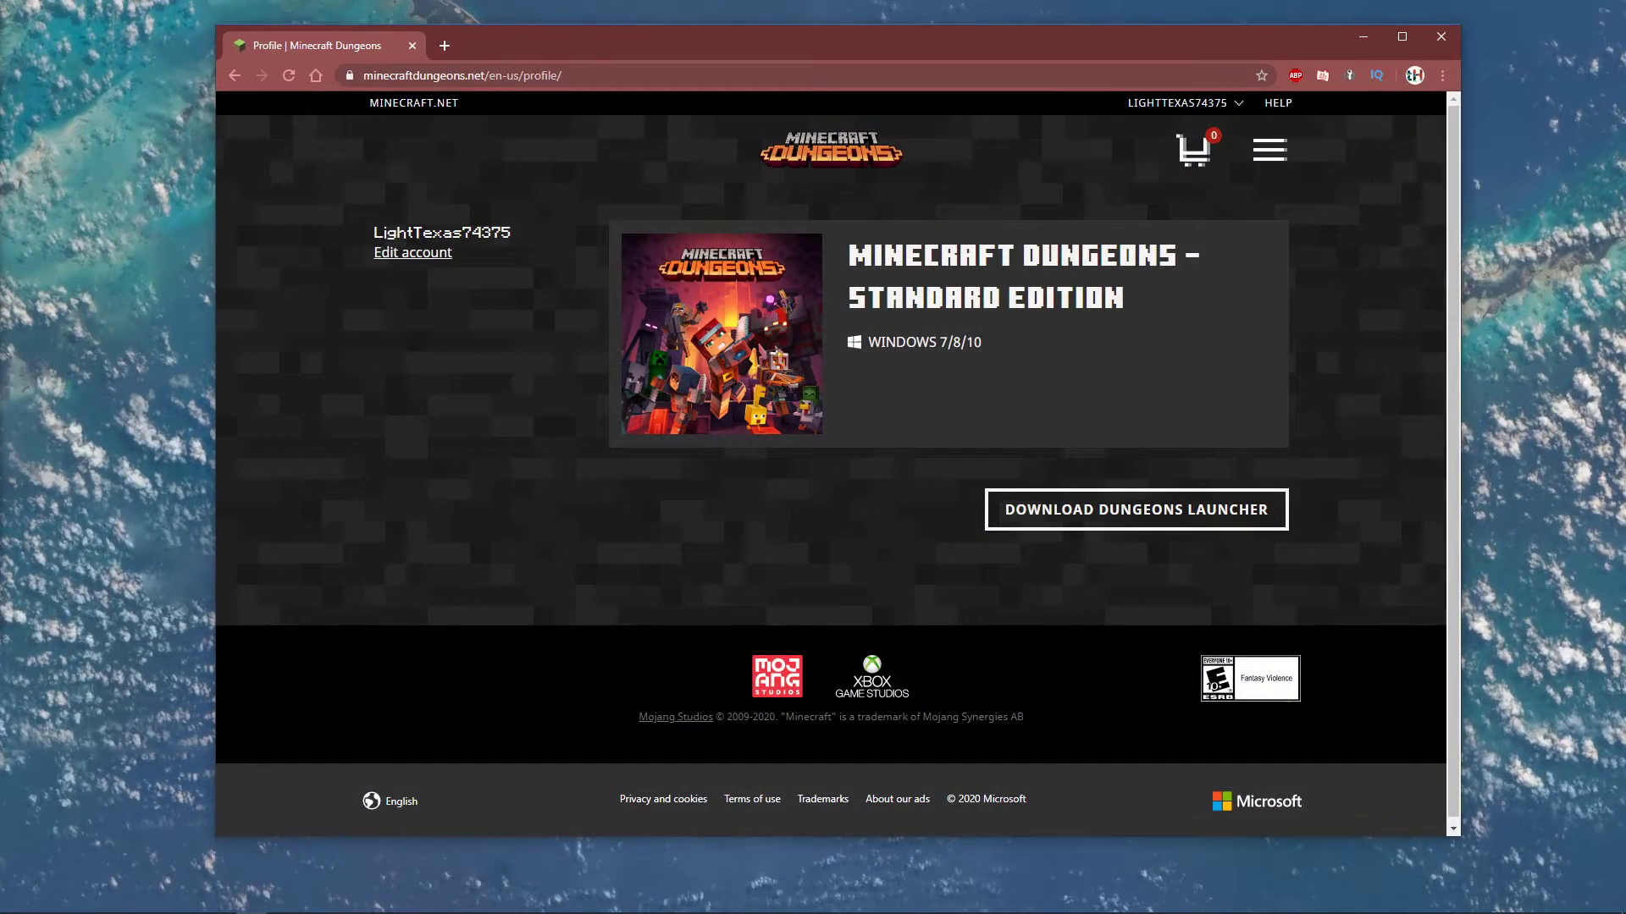
{"action": "mouse_move", "coordinate": [384, 363]}
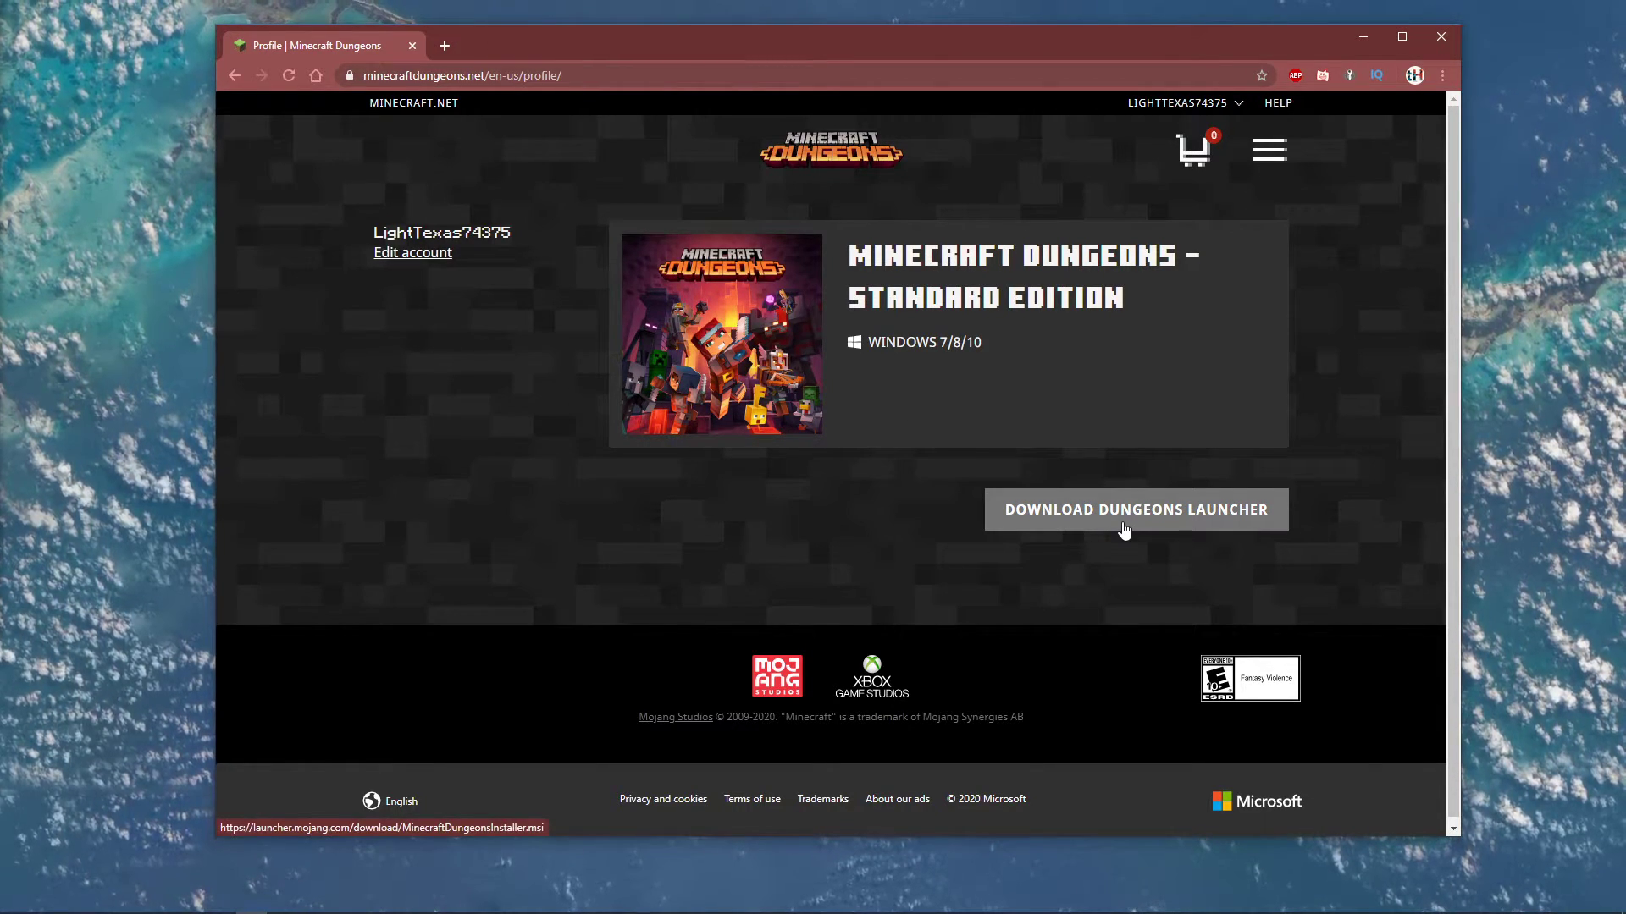
{"action": "mouse_move", "coordinate": [1368, 142]}
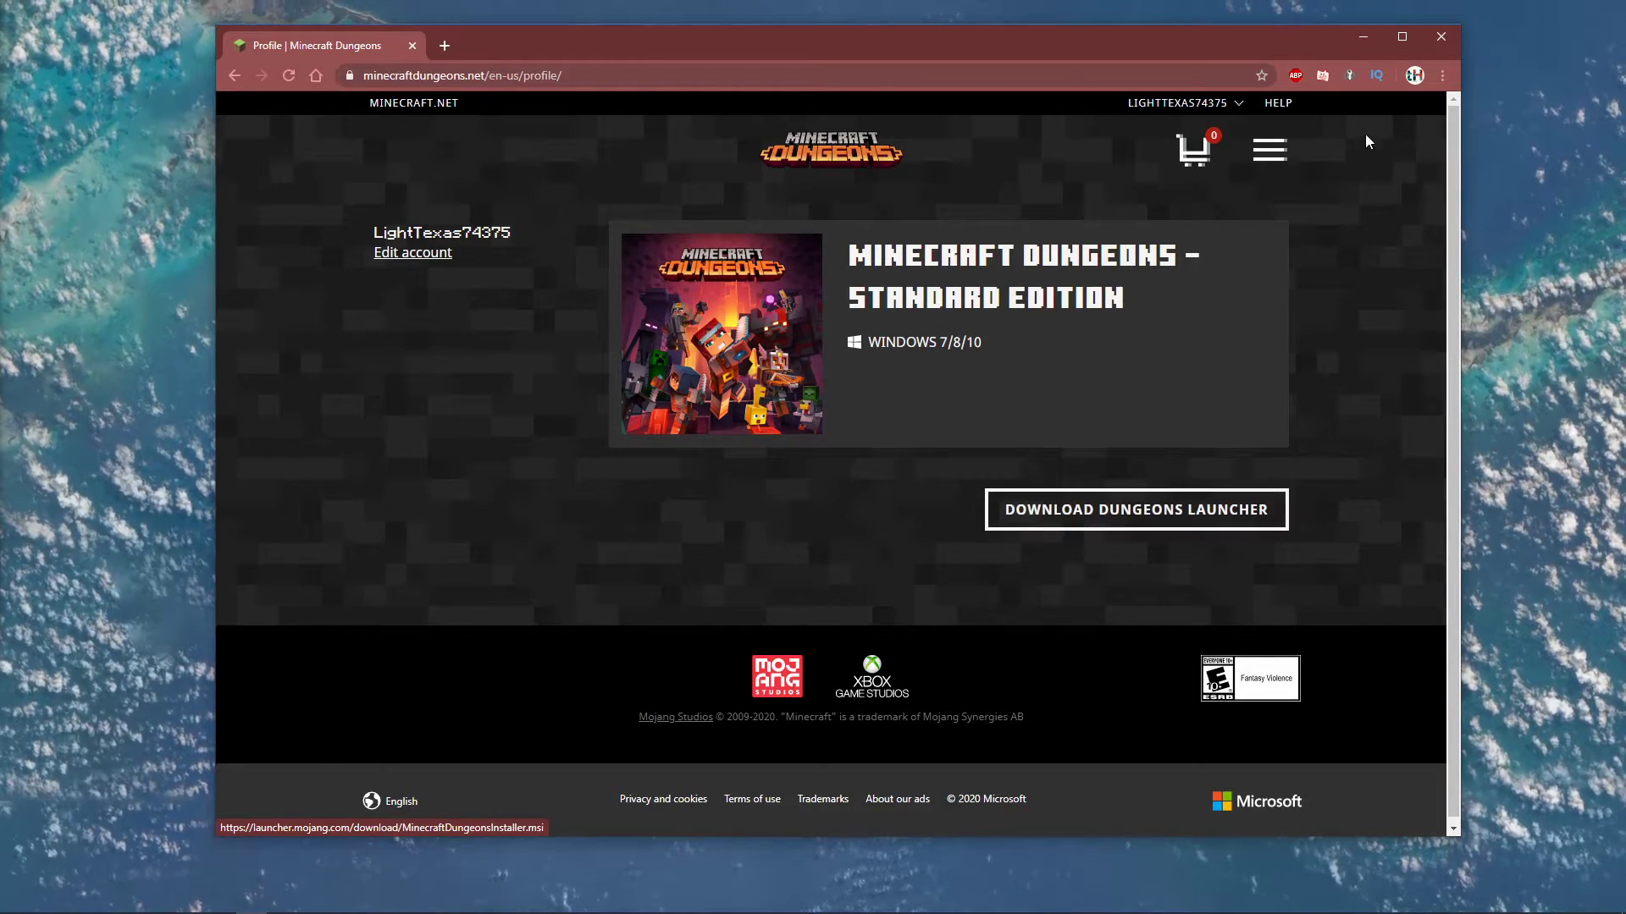
Step: Search Windows for 'firewall' to find the firewall settings
{"action": "type", "text": "firewall"}
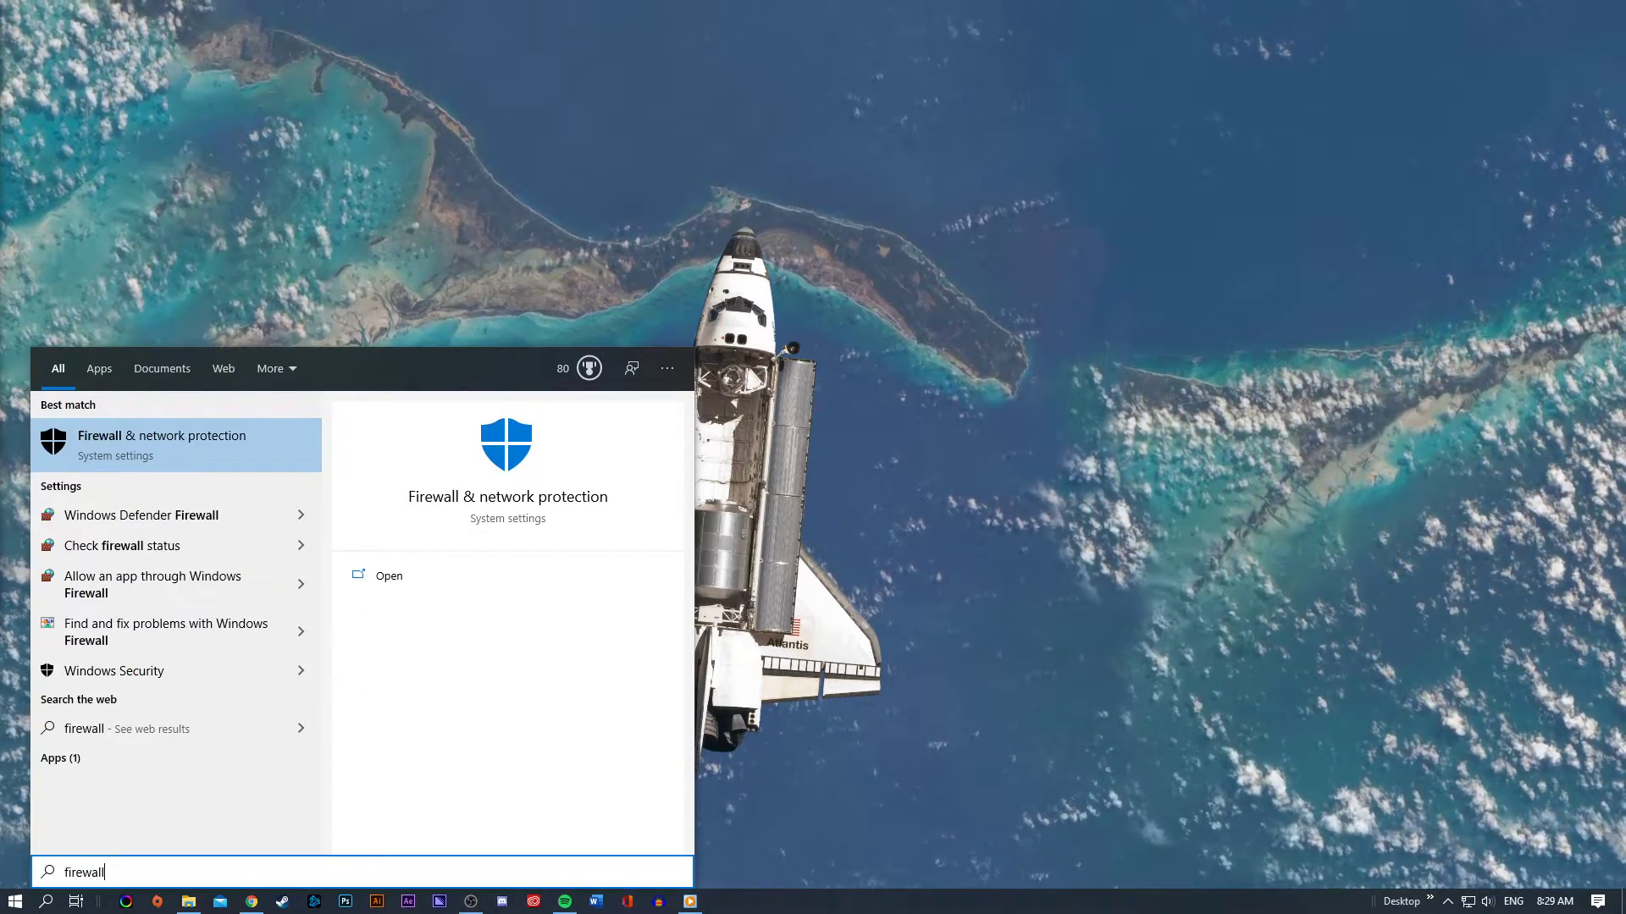
Step: Go to the Firewall & network protection page from the search results
{"action": "left_click", "coordinate": [388, 576]}
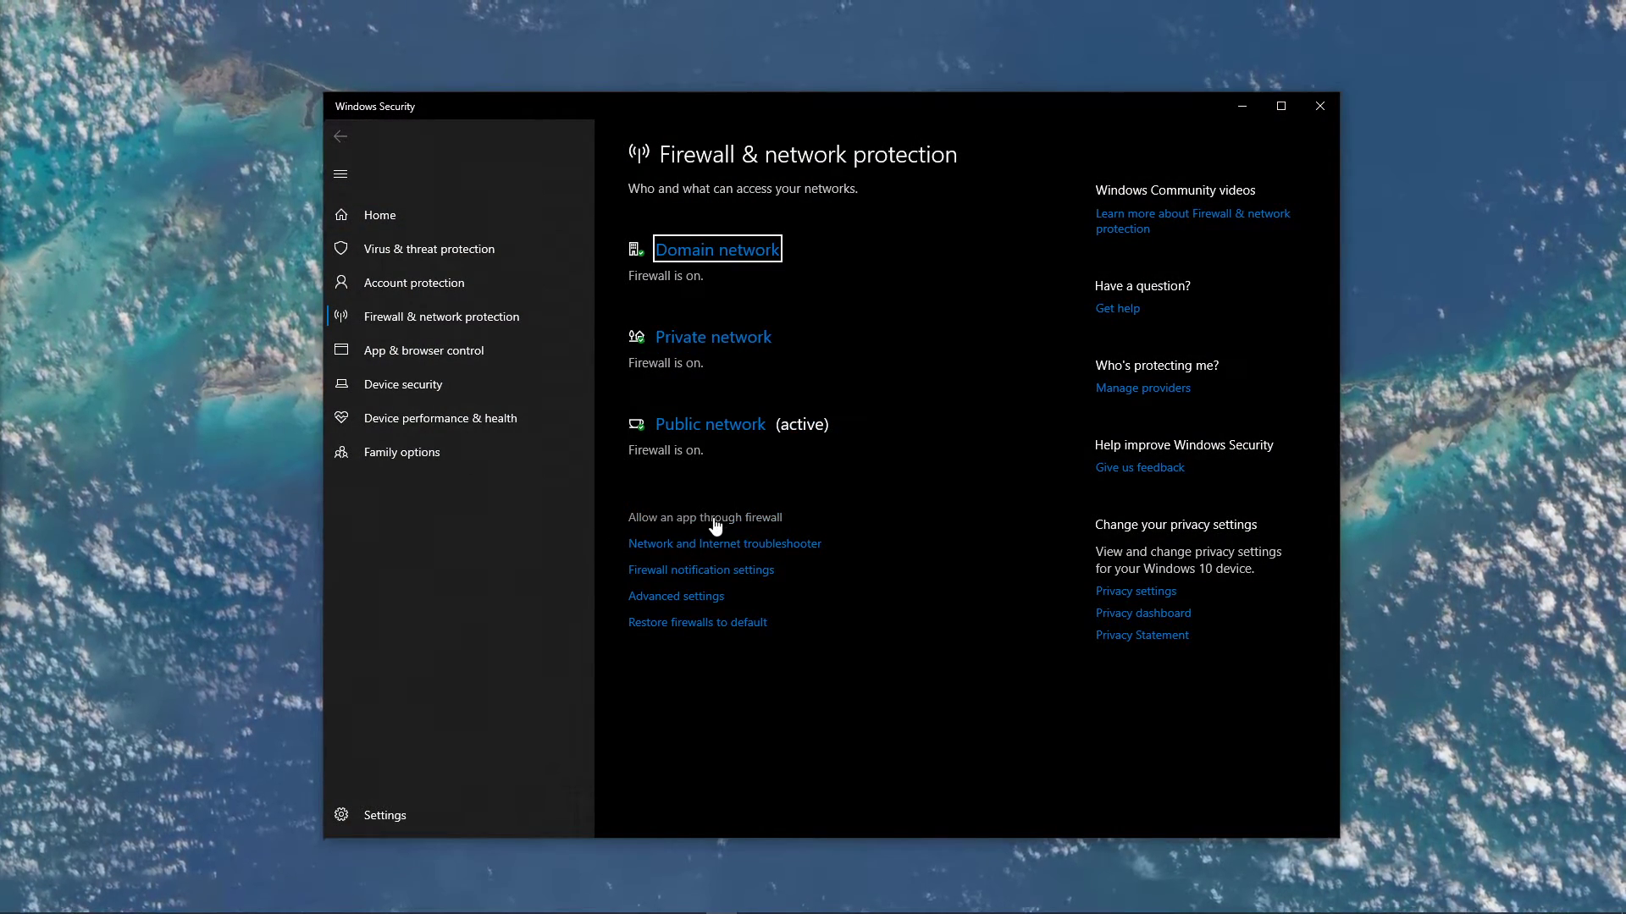
Step: Show the Allowed apps list and enable Change settings so it can be edited
{"action": "left_click", "coordinate": [704, 518]}
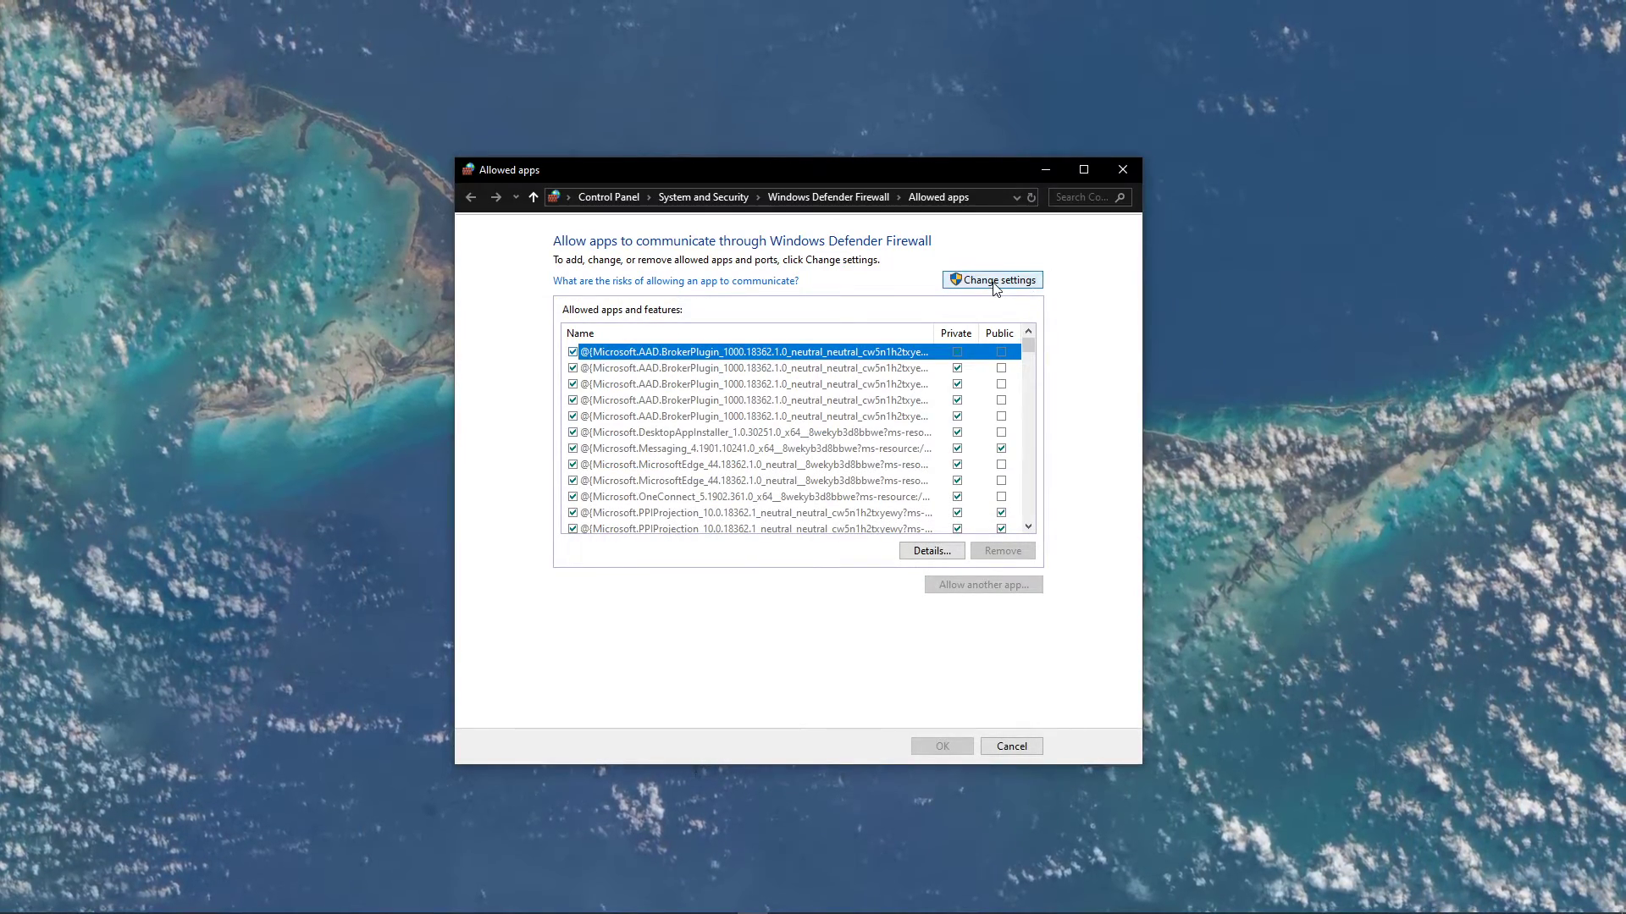
{"action": "left_click", "coordinate": [991, 279]}
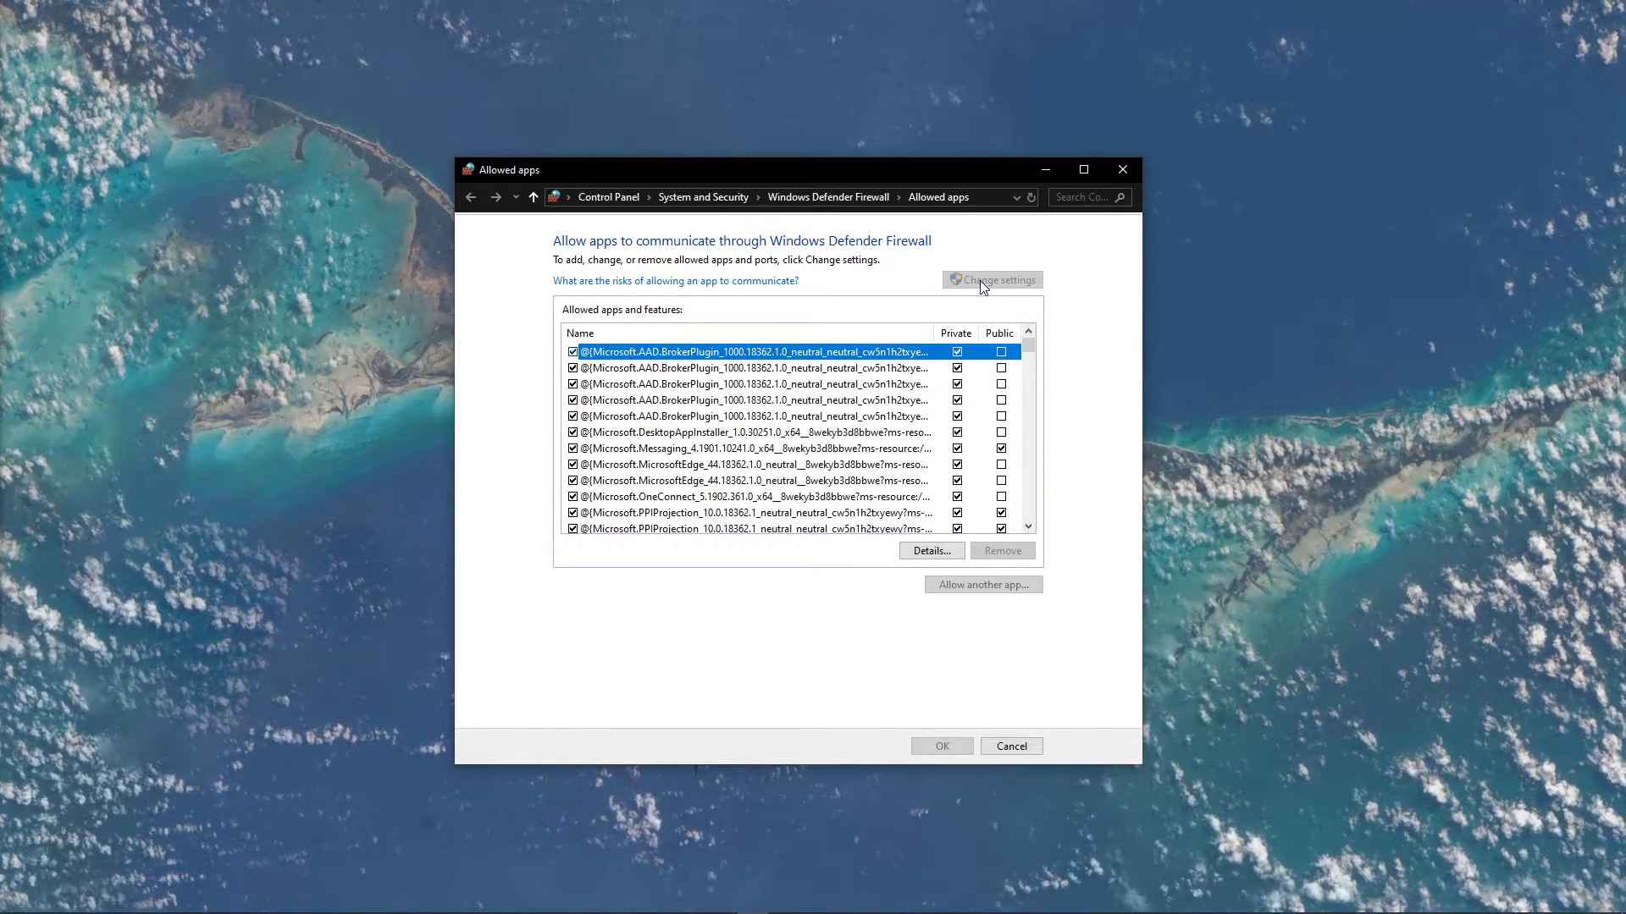
{"action": "scroll", "scroll_direction": "down", "scroll_amount": 3}
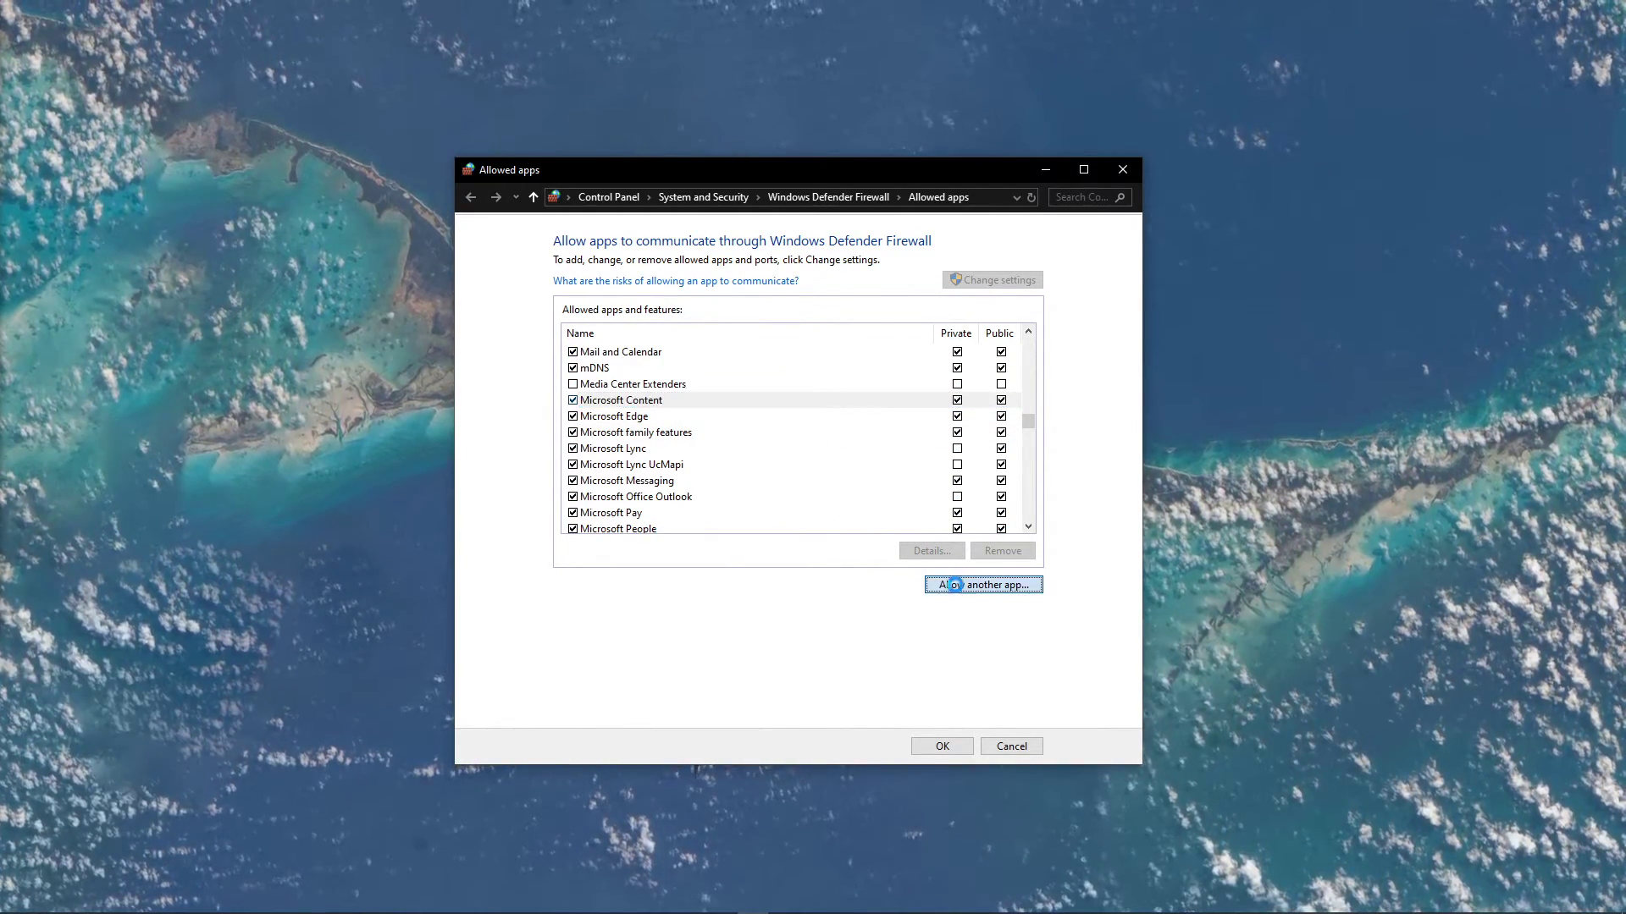
Step: Allow another app, browsing D:\Program Files and selecting MinecraftDungeonsLauncher
{"action": "left_click", "coordinate": [982, 584]}
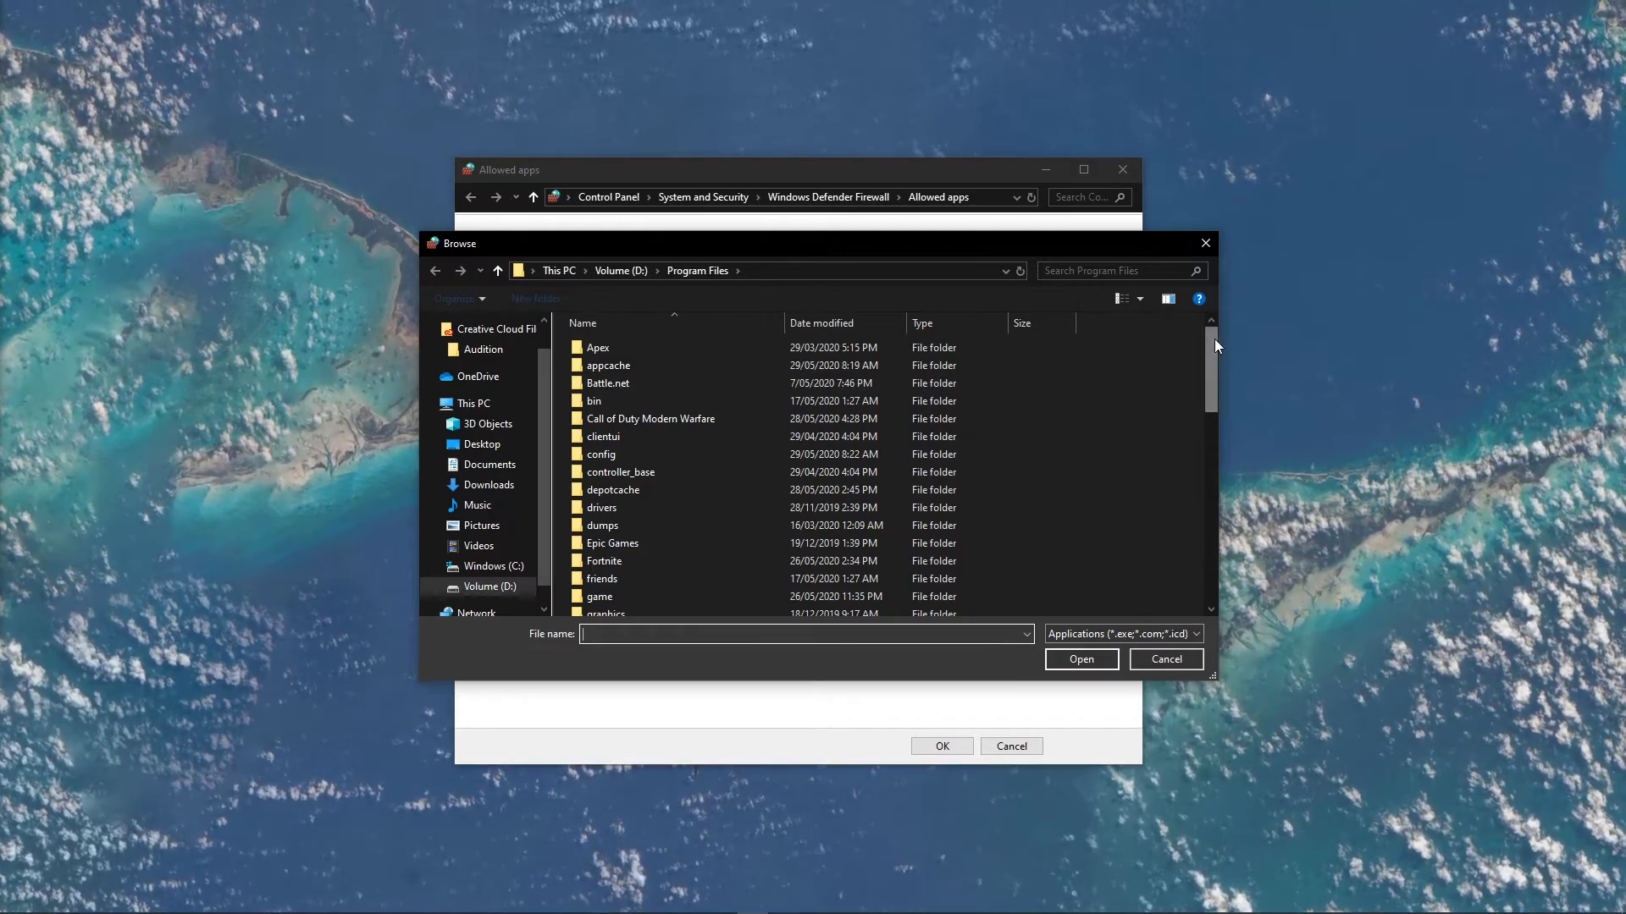
{"action": "scroll", "scroll_direction": "down", "scroll_amount": 3}
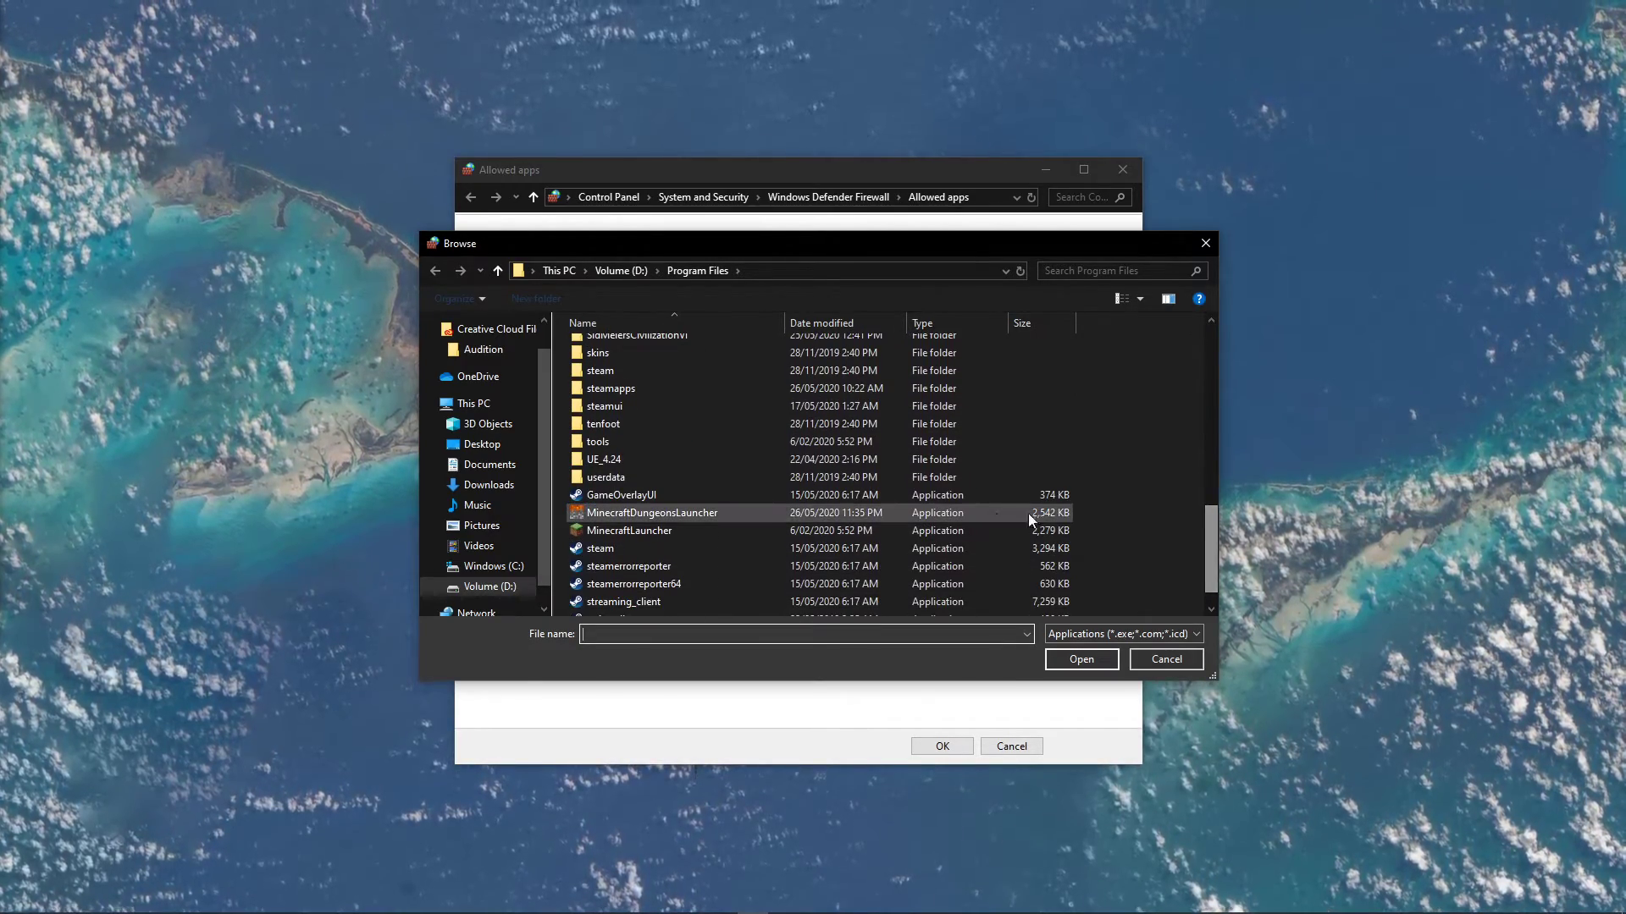
{"action": "left_click", "coordinate": [1081, 658]}
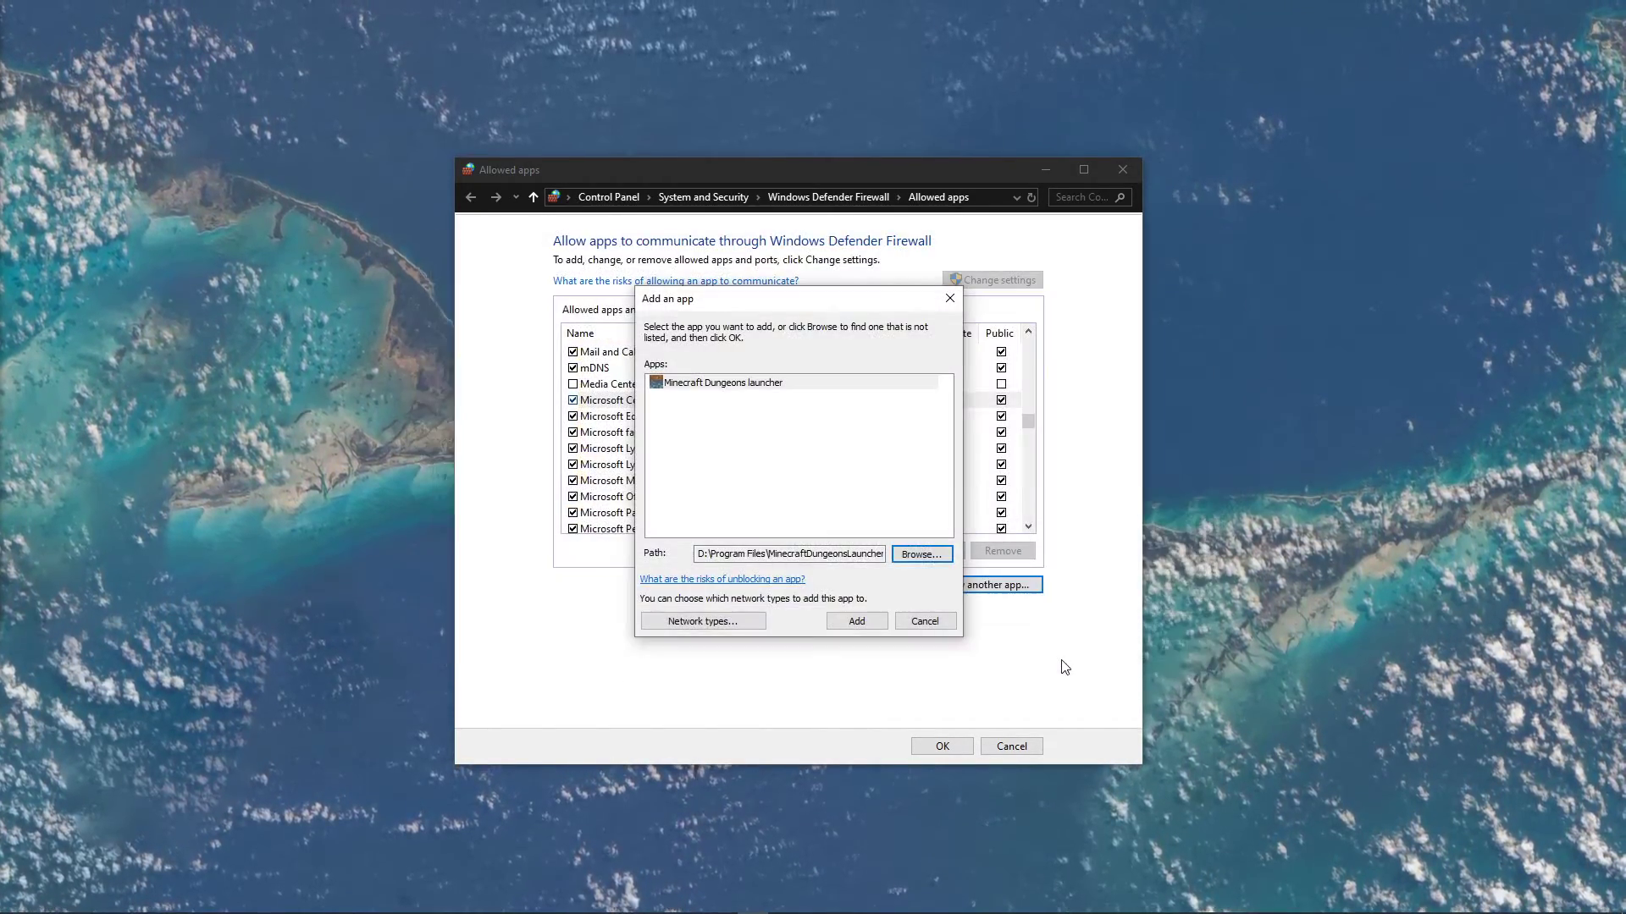
Step: Add the launcher, accept the already-an-exception notice, and locate it in the allowed list
{"action": "left_click", "coordinate": [853, 621]}
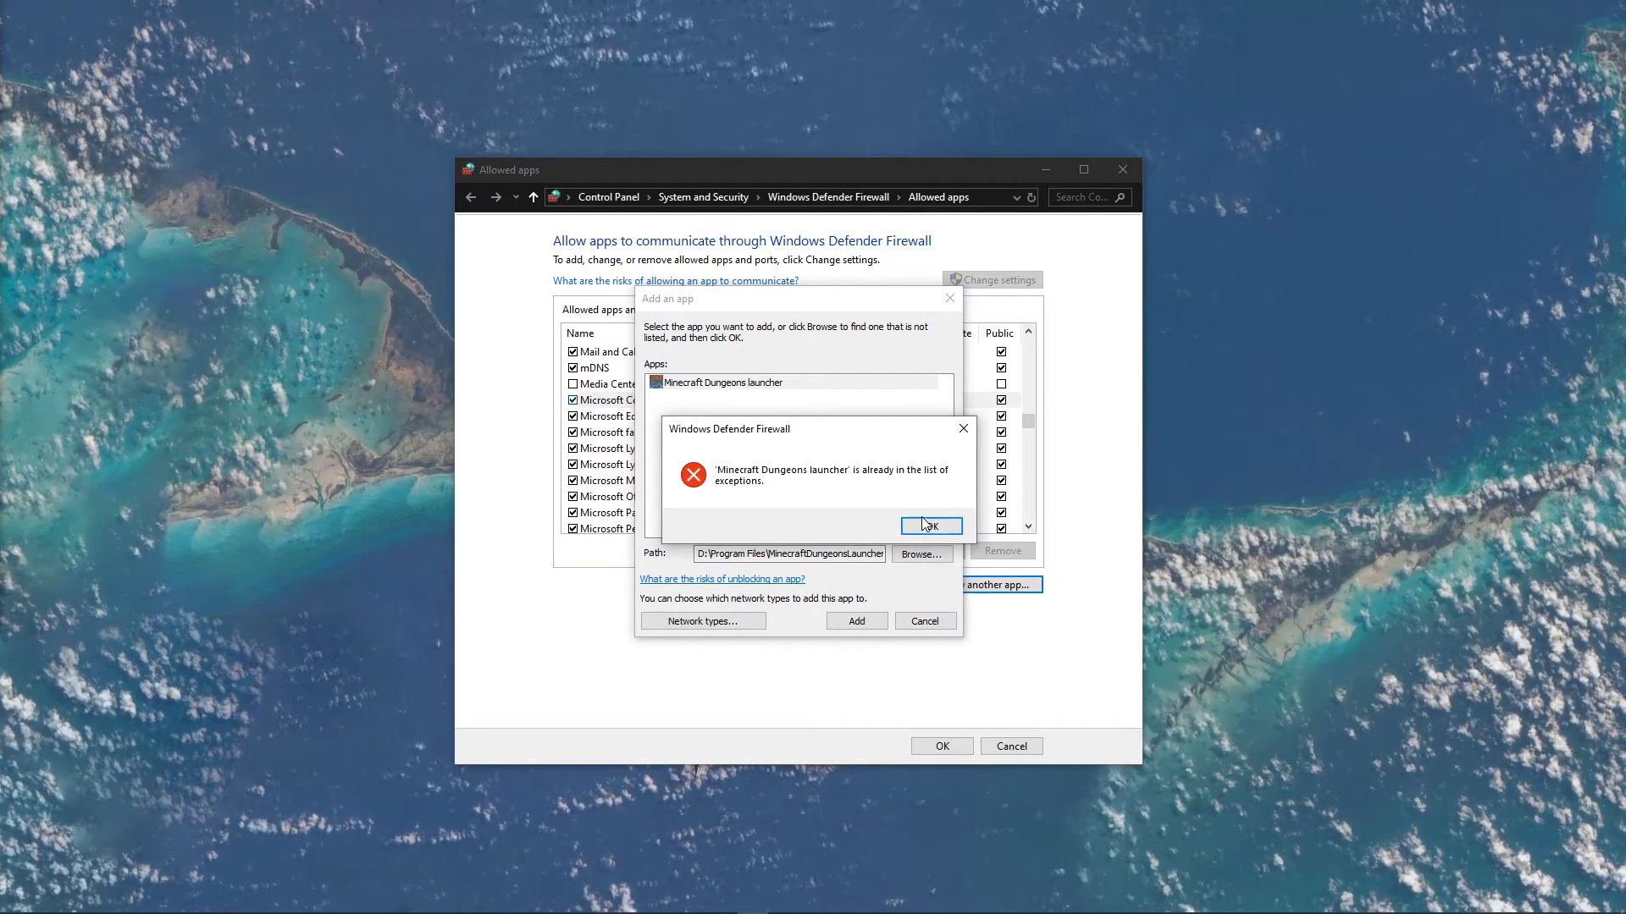
{"action": "left_click", "coordinate": [930, 525]}
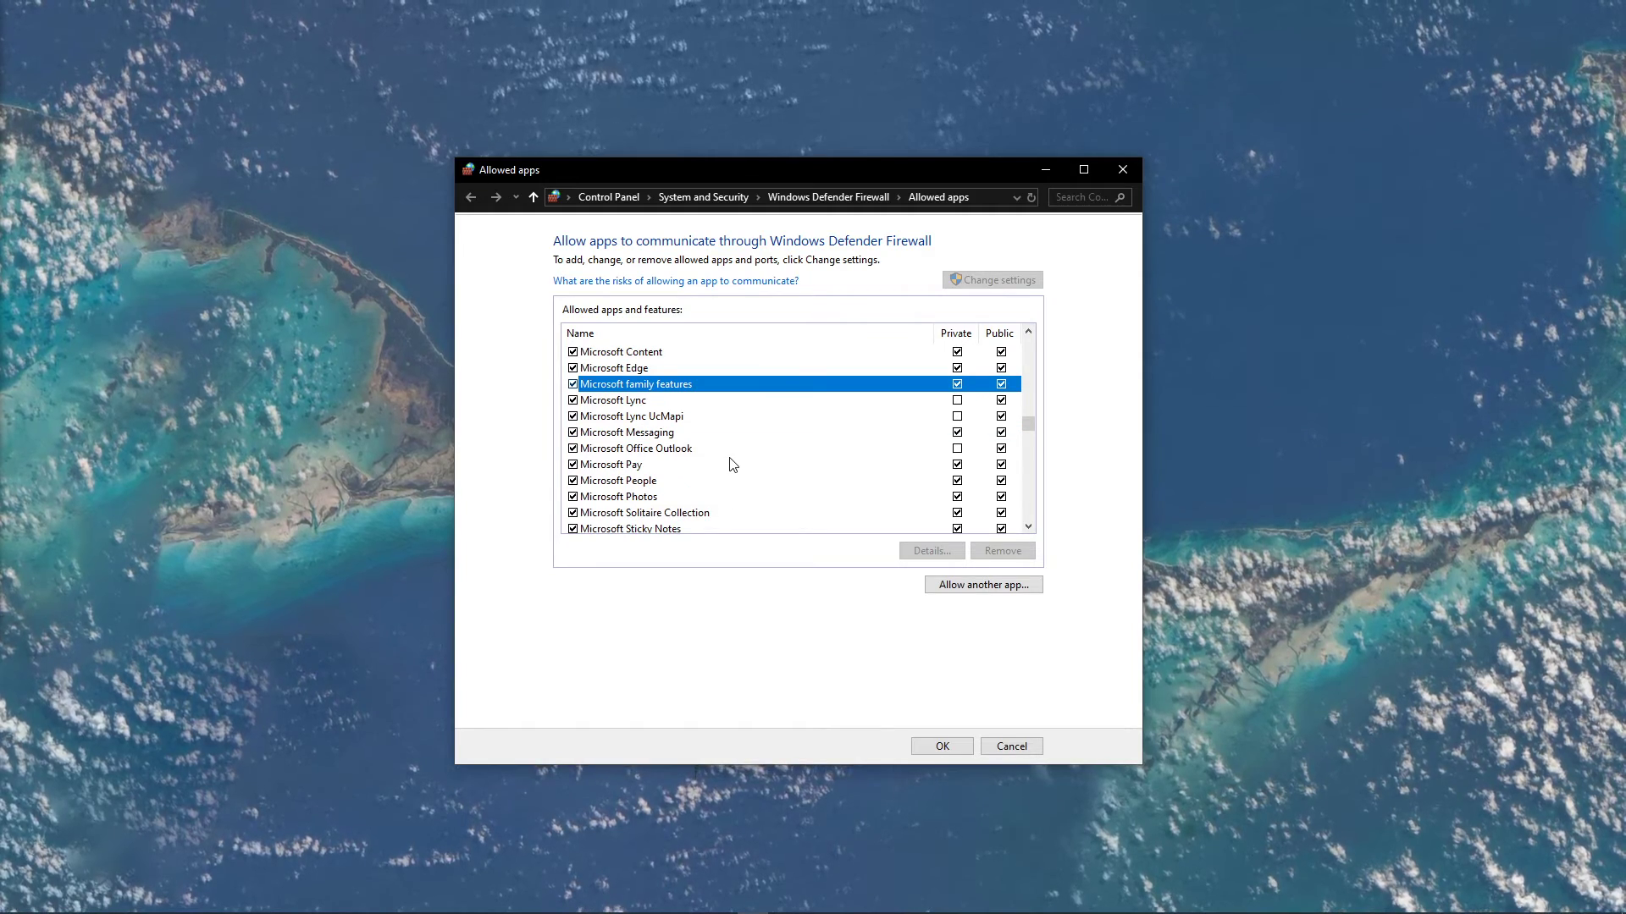
{"action": "scroll", "scroll_direction": "down", "scroll_amount": 3}
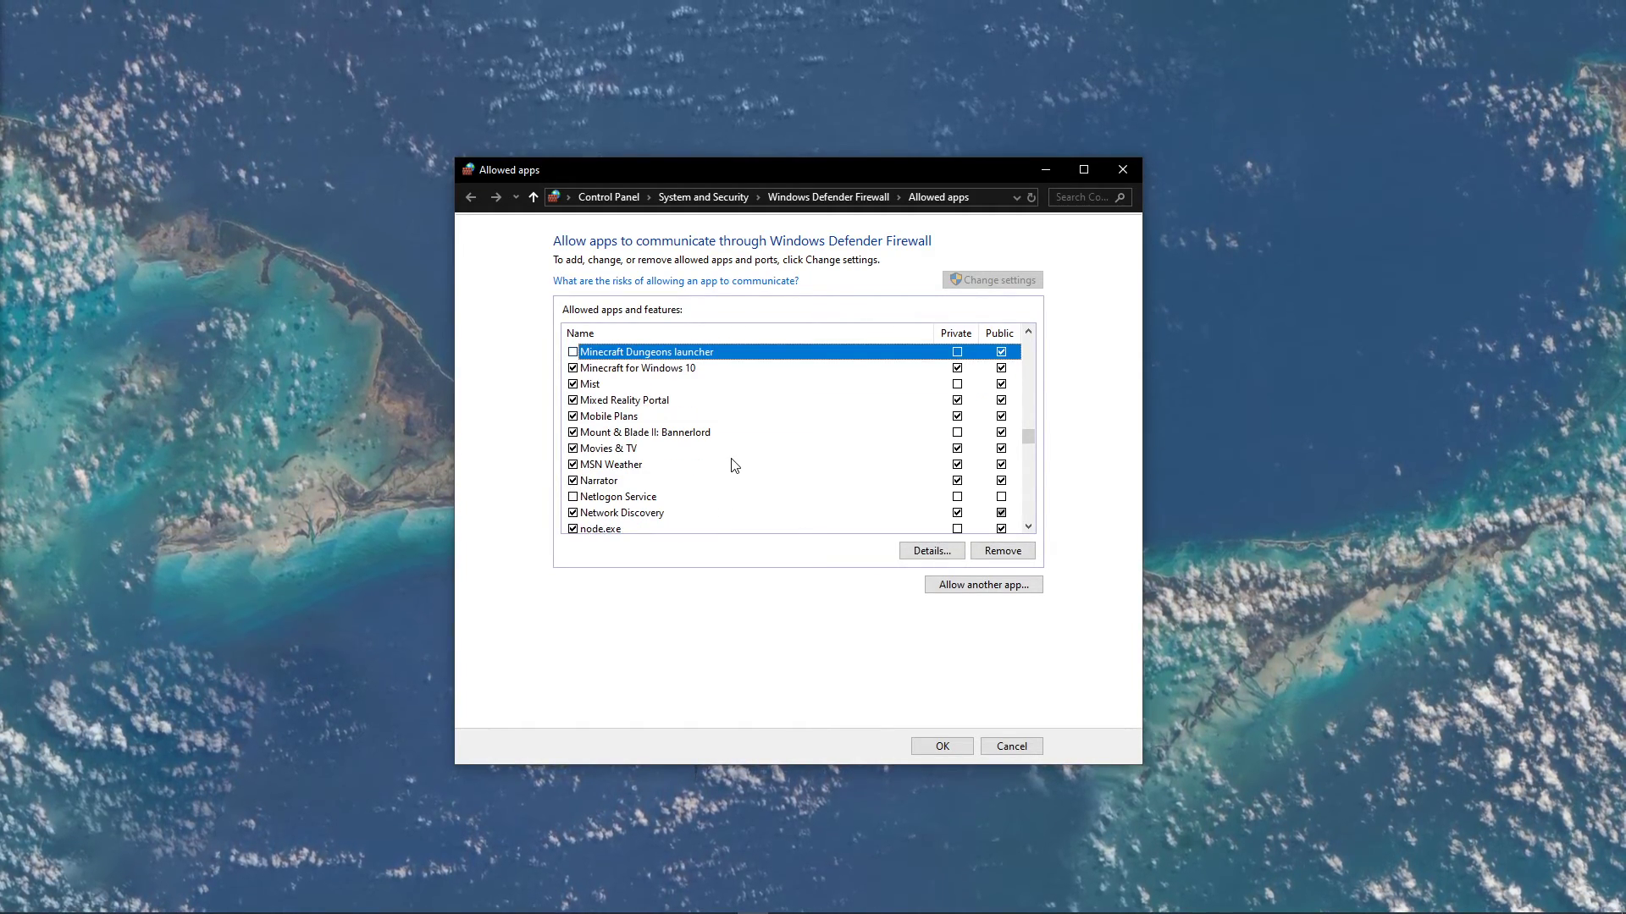